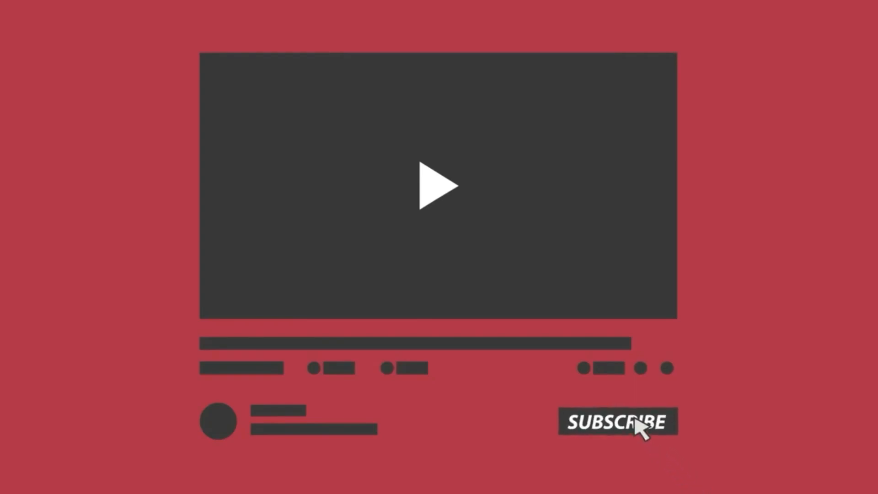
pyautogui.click(433, 185)
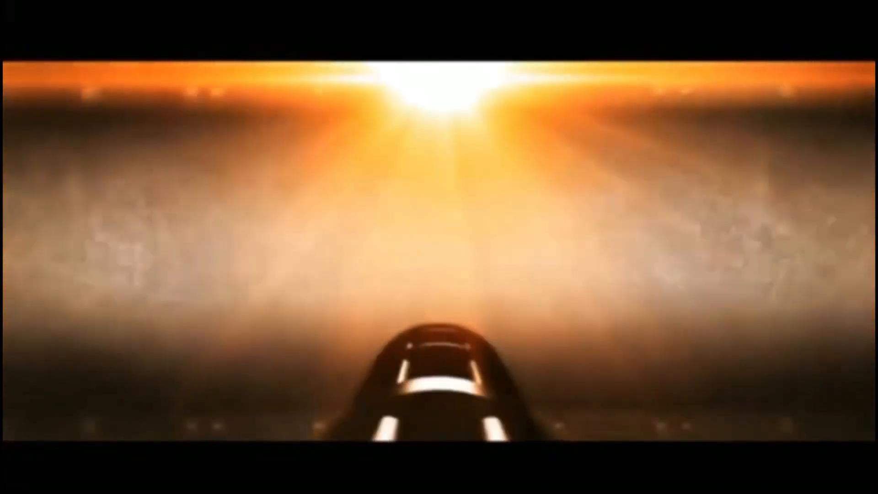